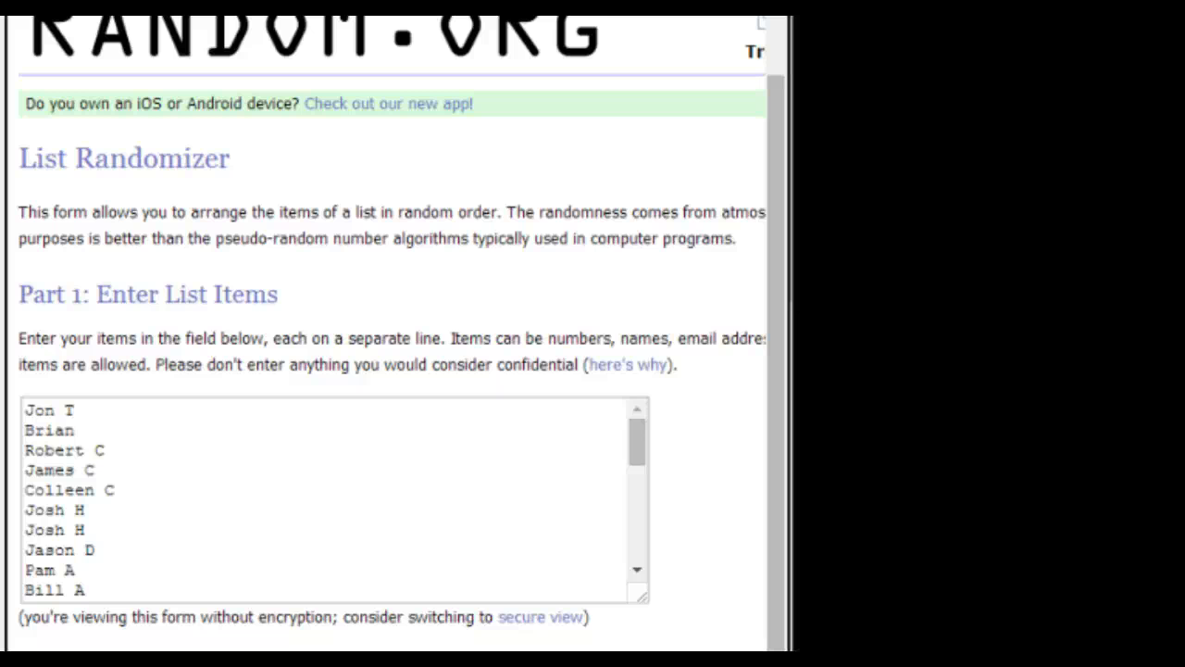
{"action": "scroll", "scroll_direction": "down", "scroll_amount": 3}
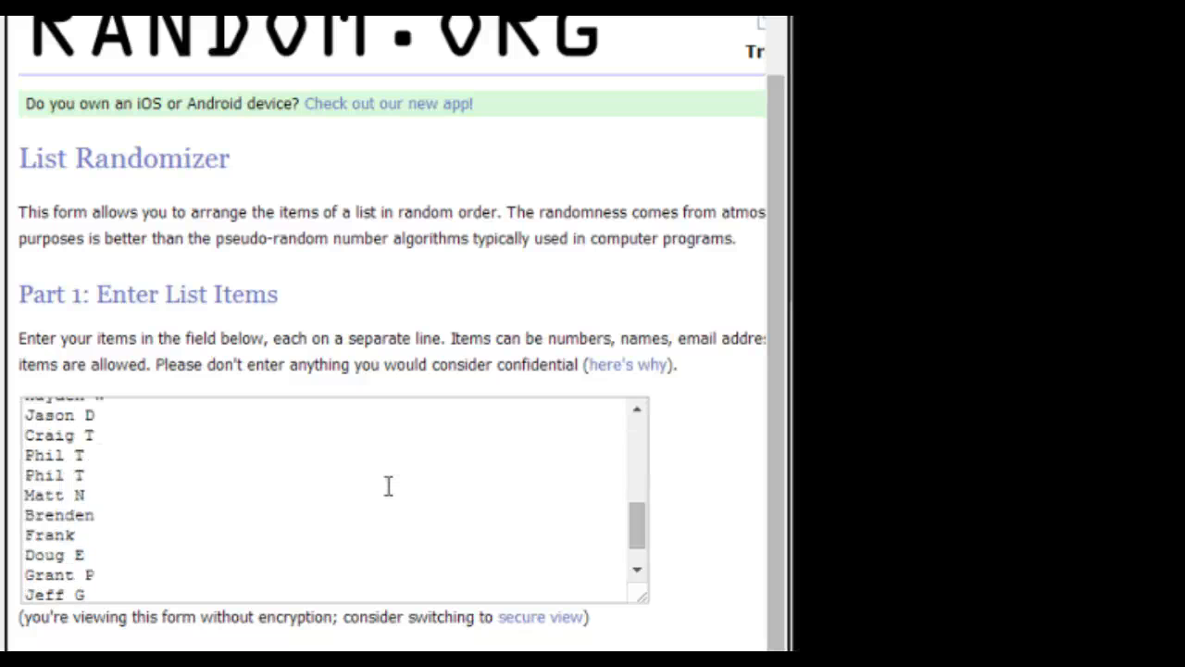
{"action": "scroll", "scroll_direction": "down", "scroll_amount": 3}
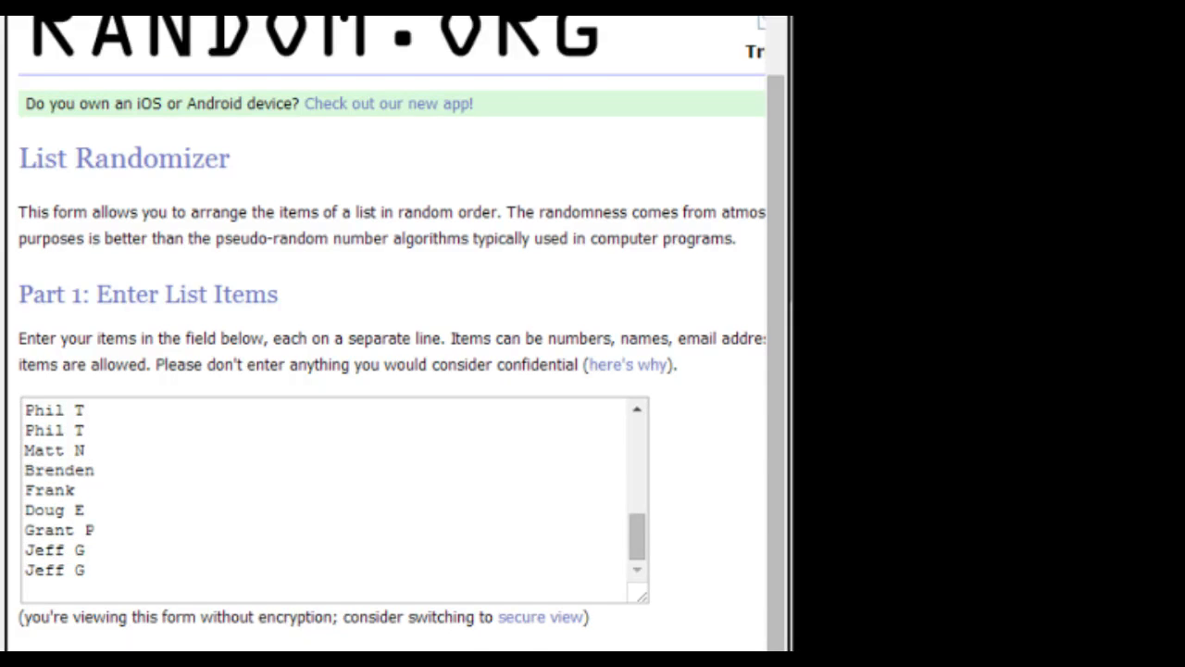